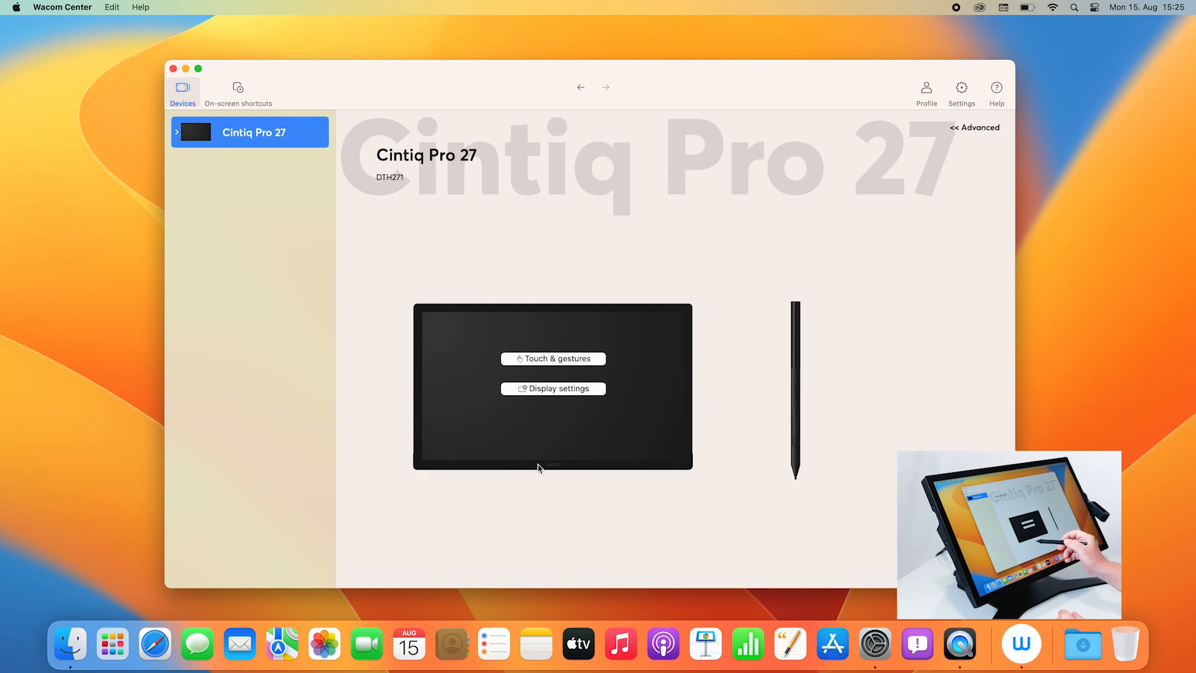
pyautogui.moveTo(554, 431)
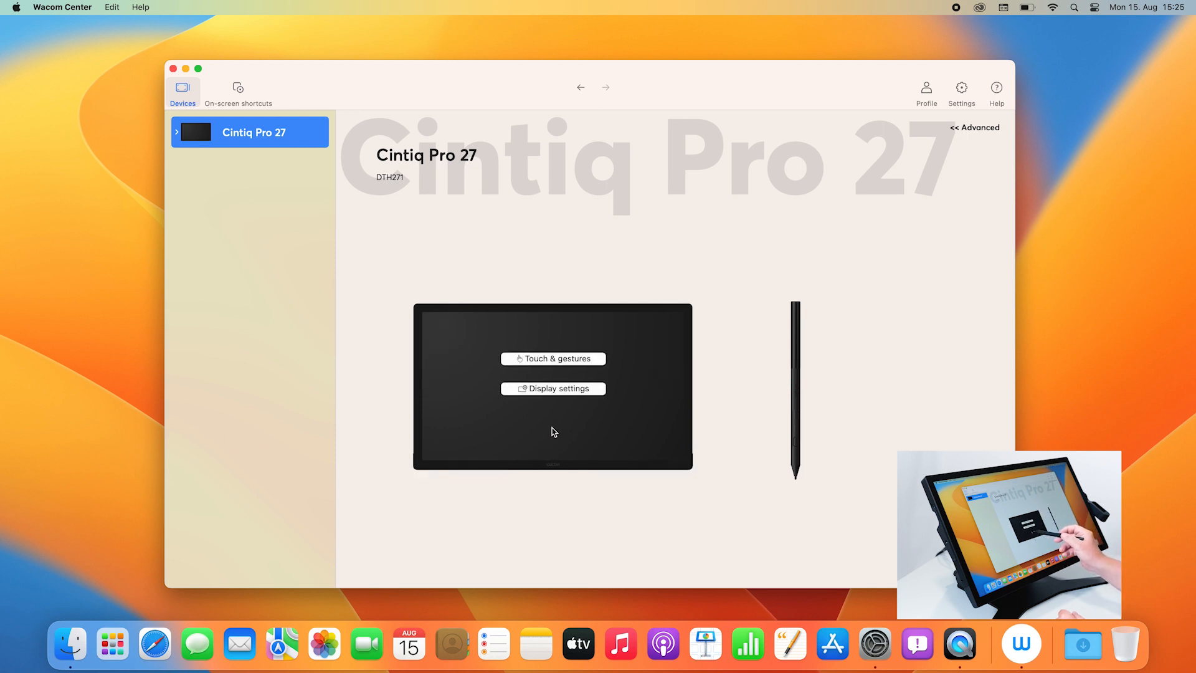
pyautogui.moveTo(792, 433)
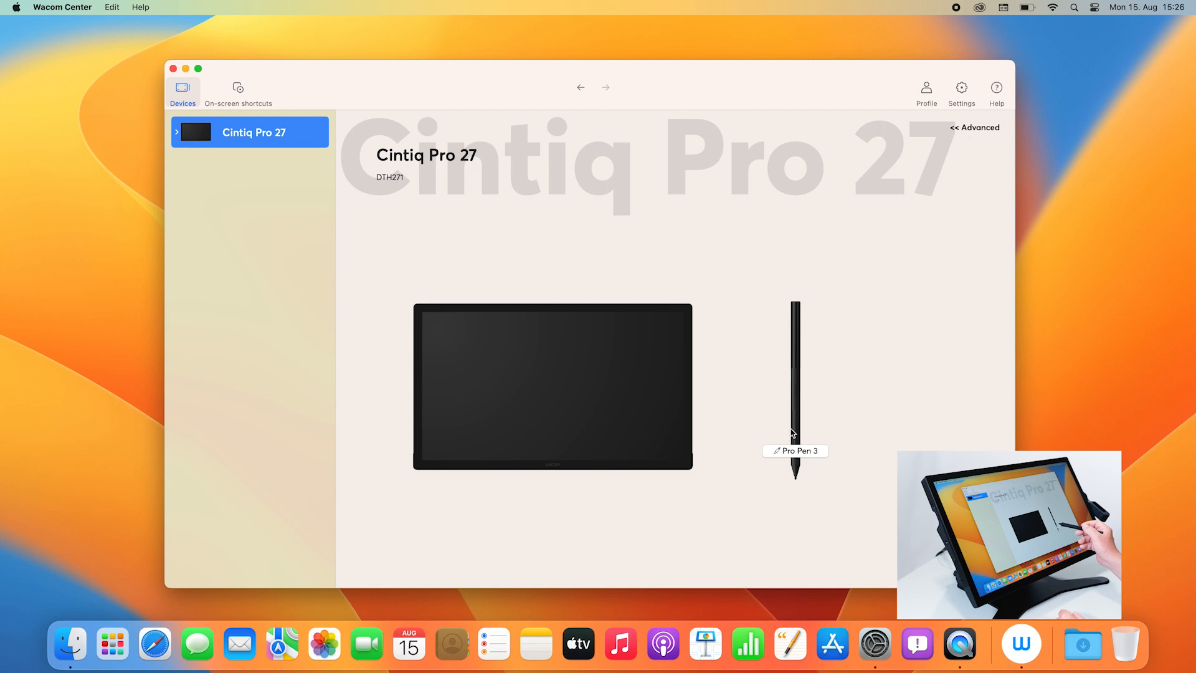
pyautogui.moveTo(797, 428)
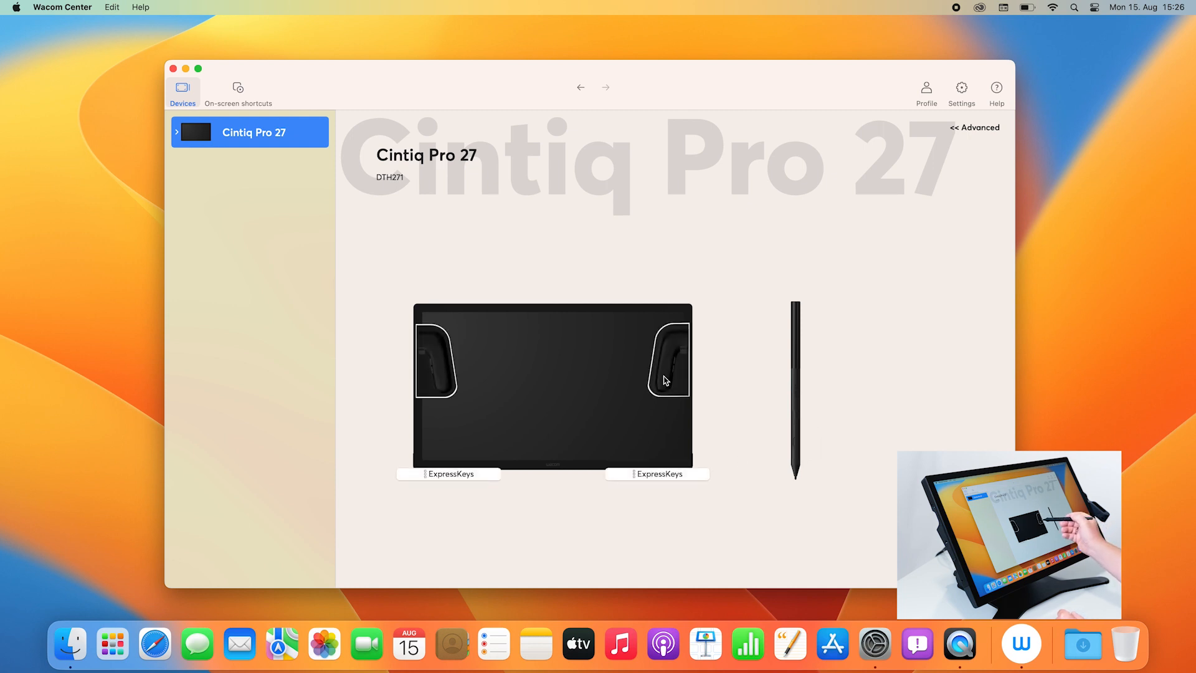
# Show the On-screen shortcuts page listing radial menus, grid panels and pen gestures
pyautogui.click(553, 387)
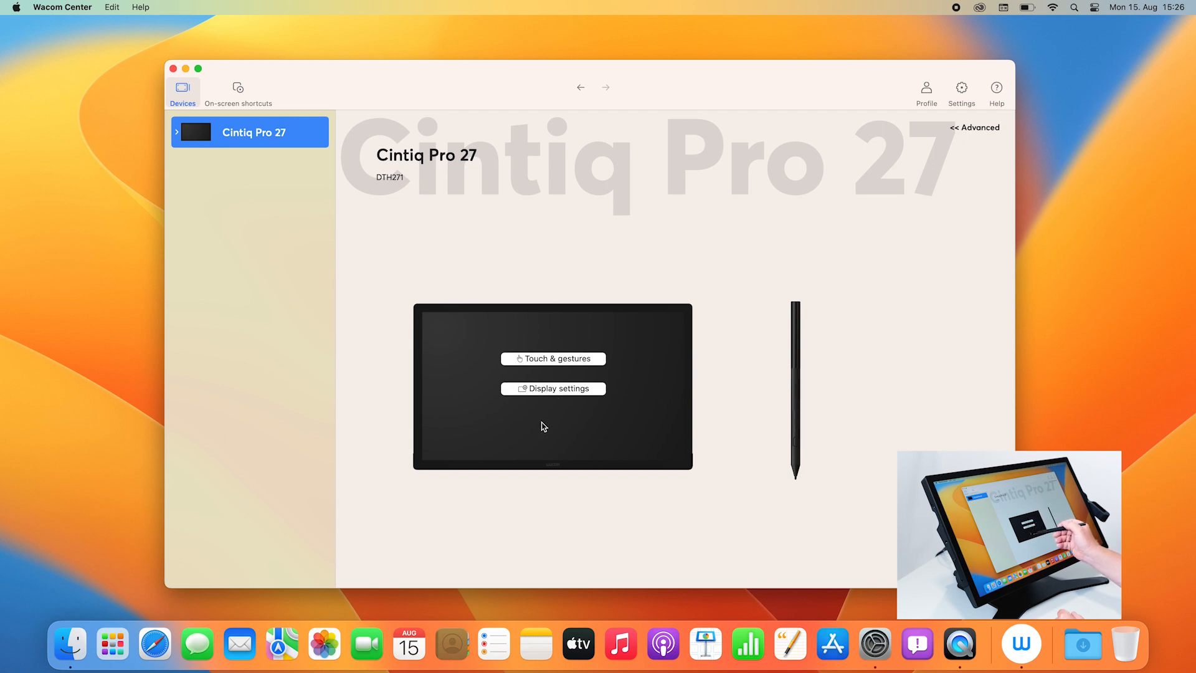
pyautogui.moveTo(553, 377)
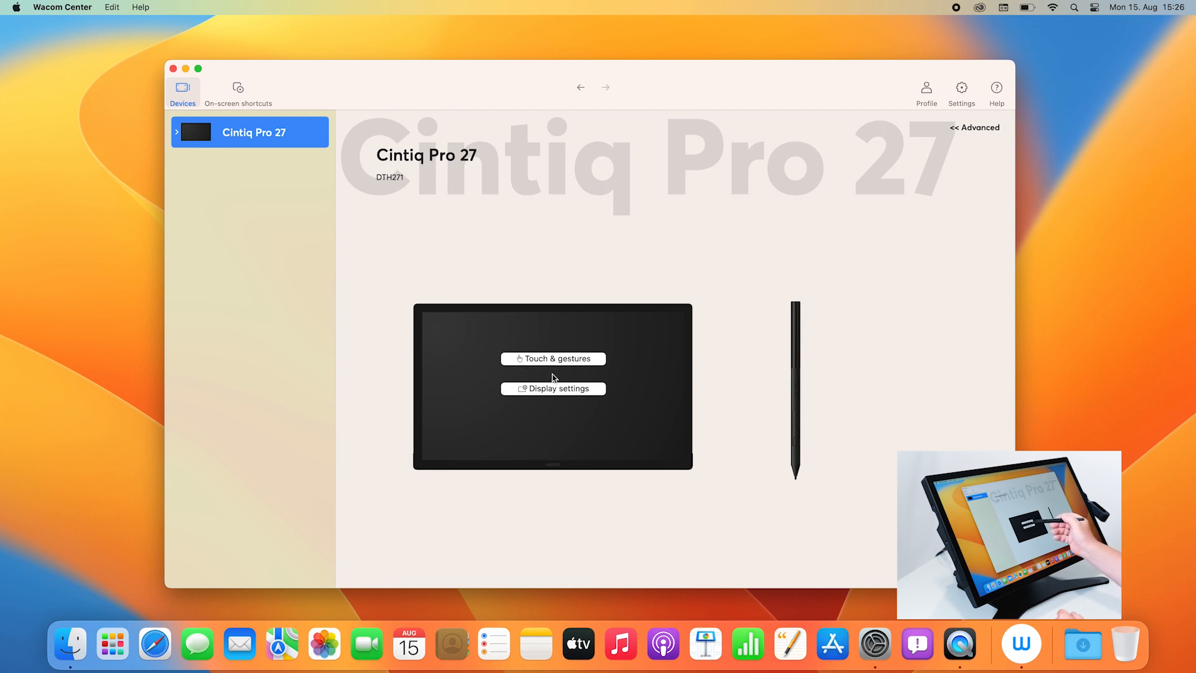
pyautogui.moveTo(553, 358)
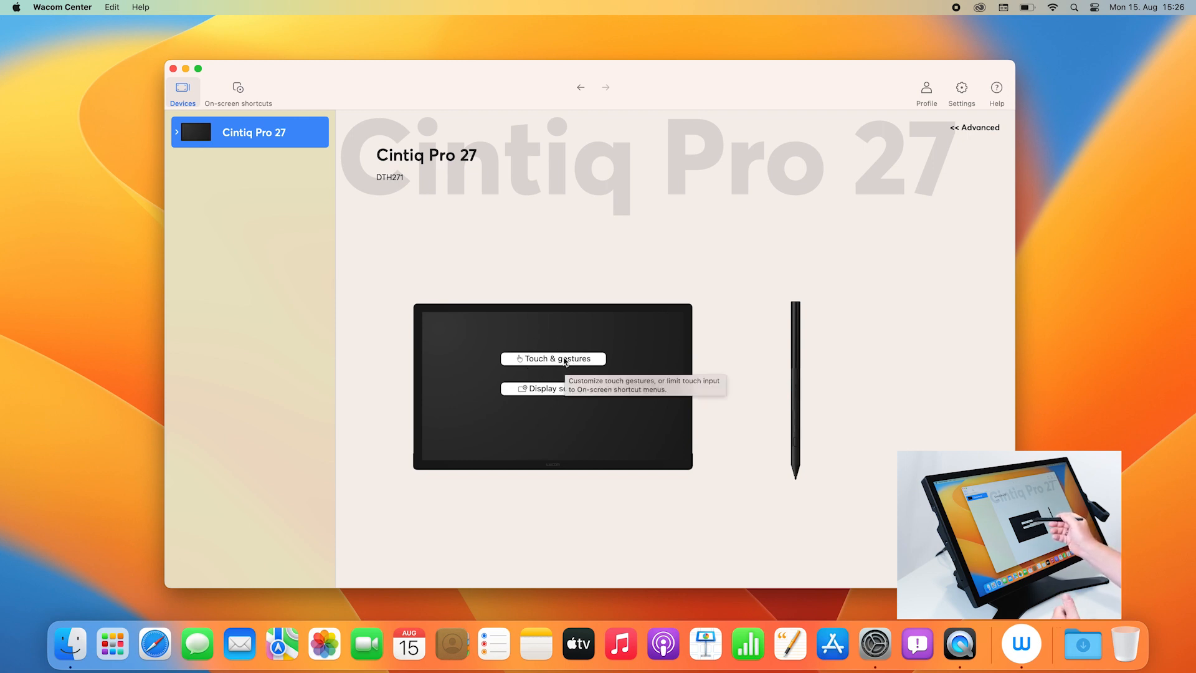
pyautogui.moveTo(562, 397)
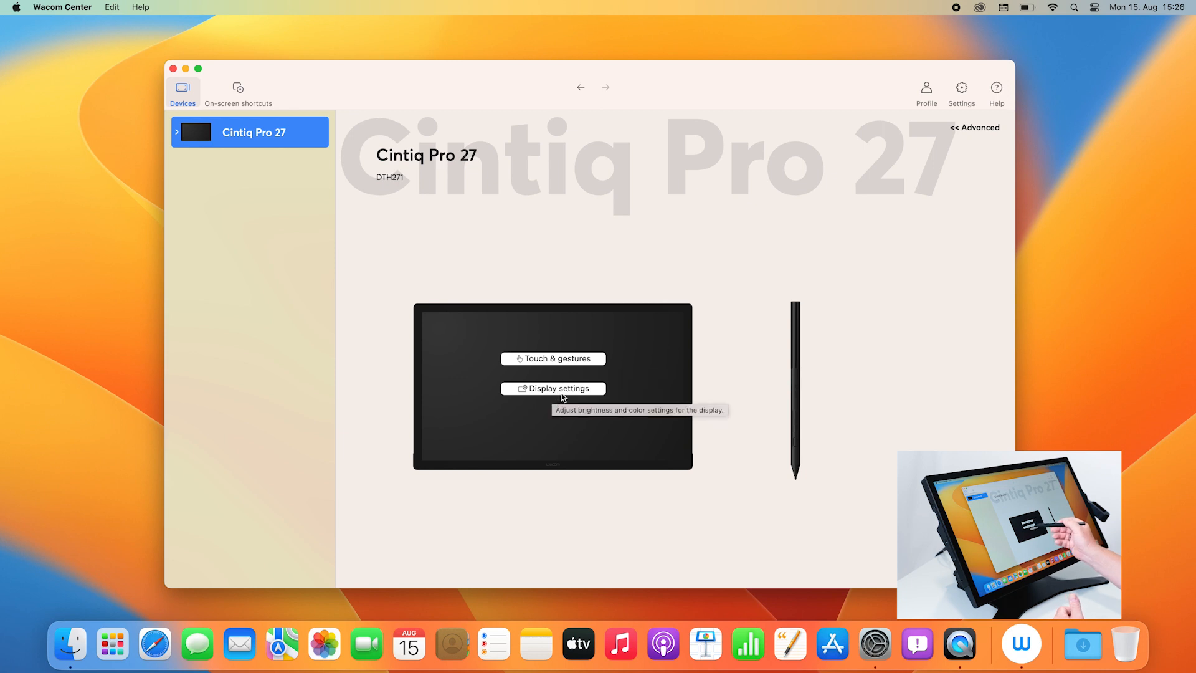
pyautogui.moveTo(796, 455)
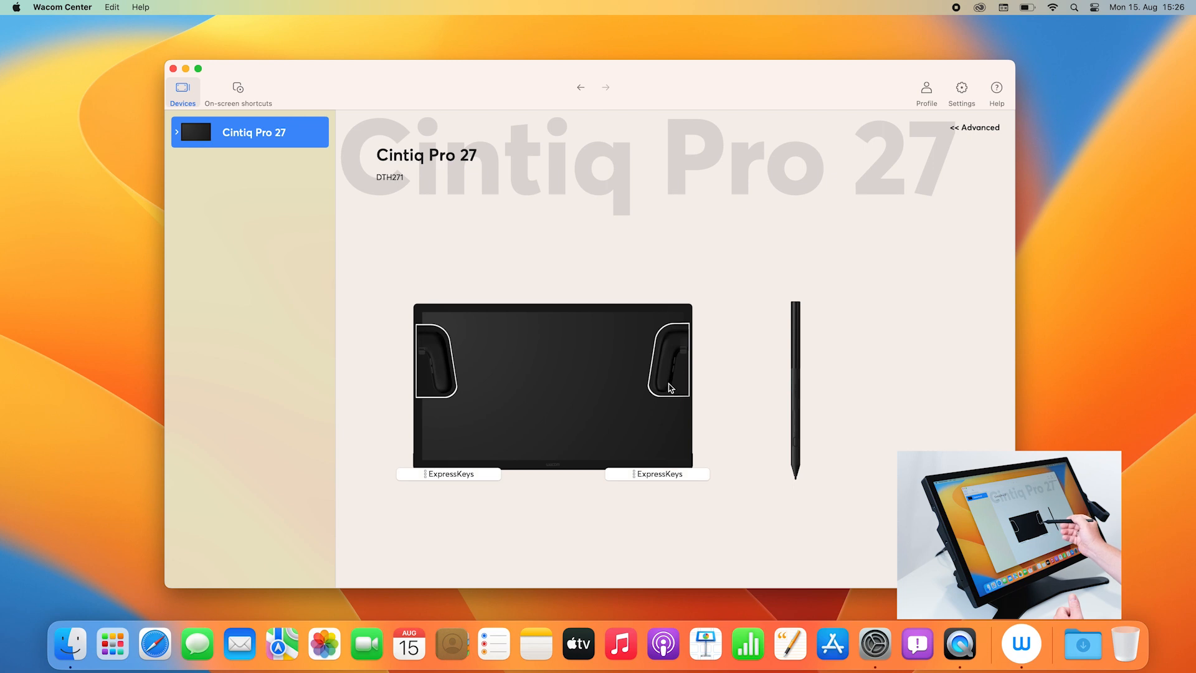
pyautogui.moveTo(617, 366)
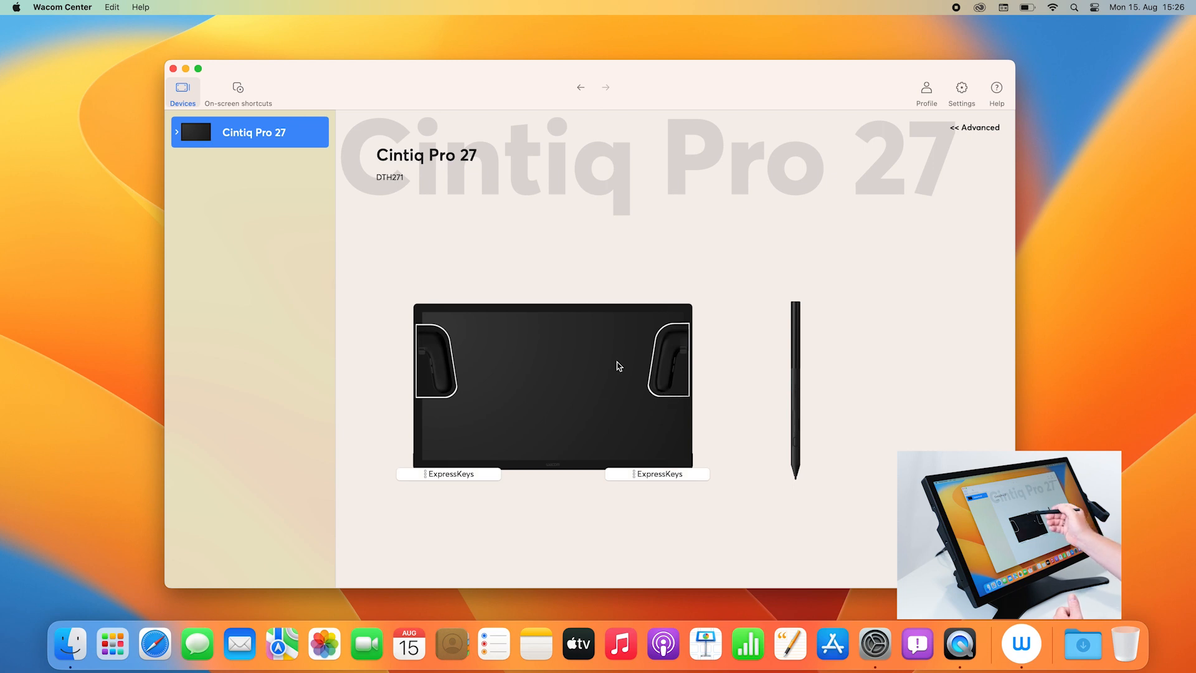
pyautogui.click(553, 388)
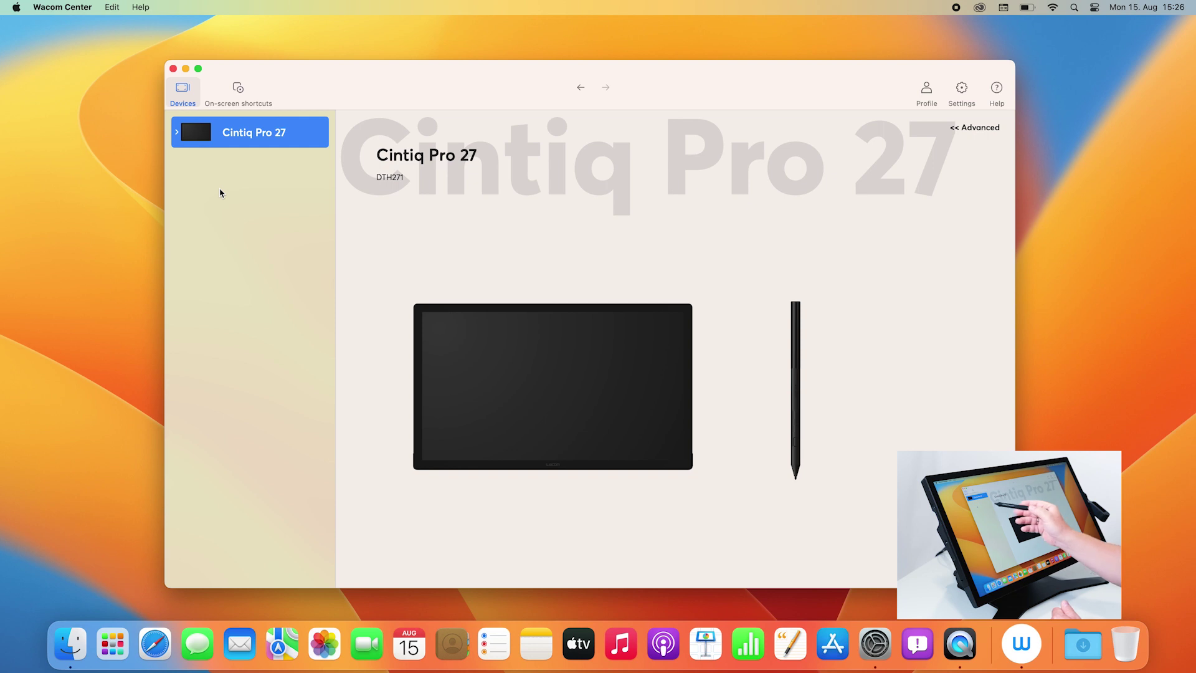
pyautogui.click(237, 91)
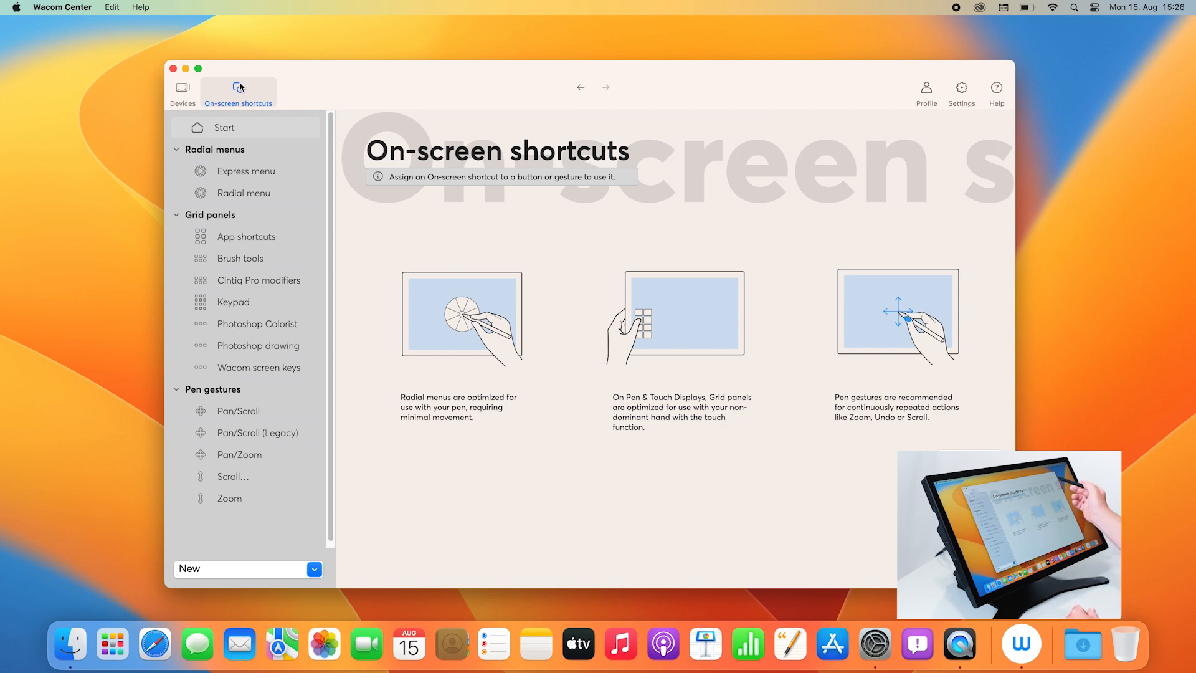
pyautogui.moveTo(960, 91)
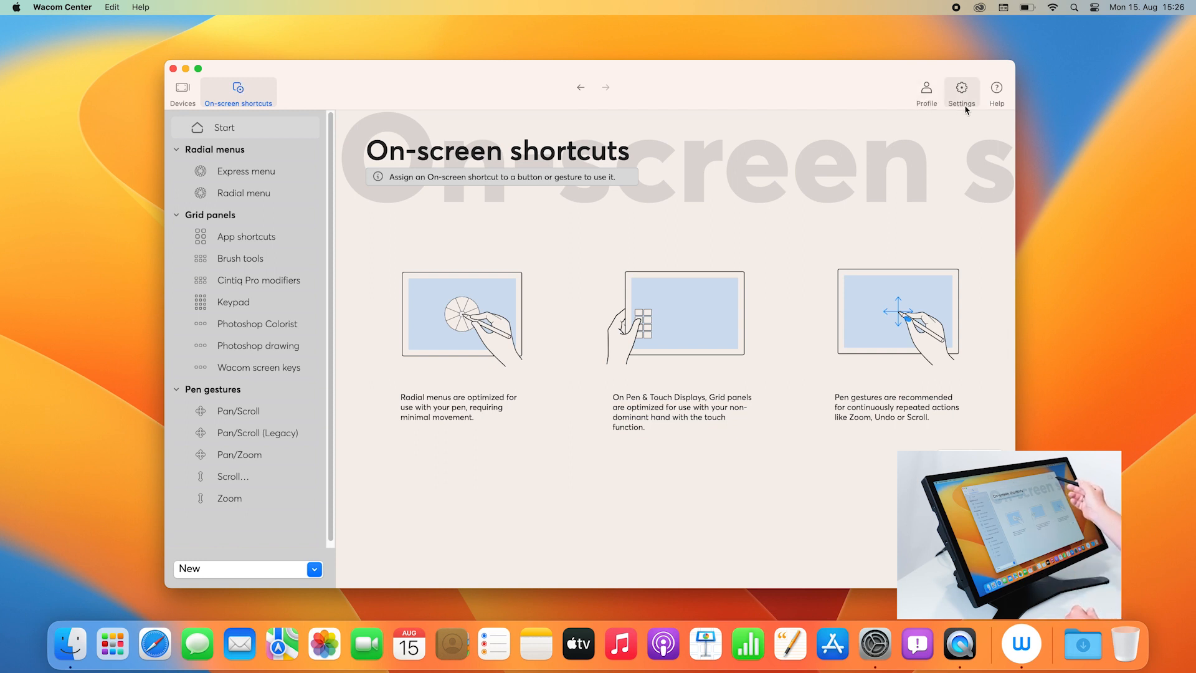
# Return to the Cintiq Pro 27 device page listing pen, ExpressKeys, touch and display
pyautogui.click(181, 92)
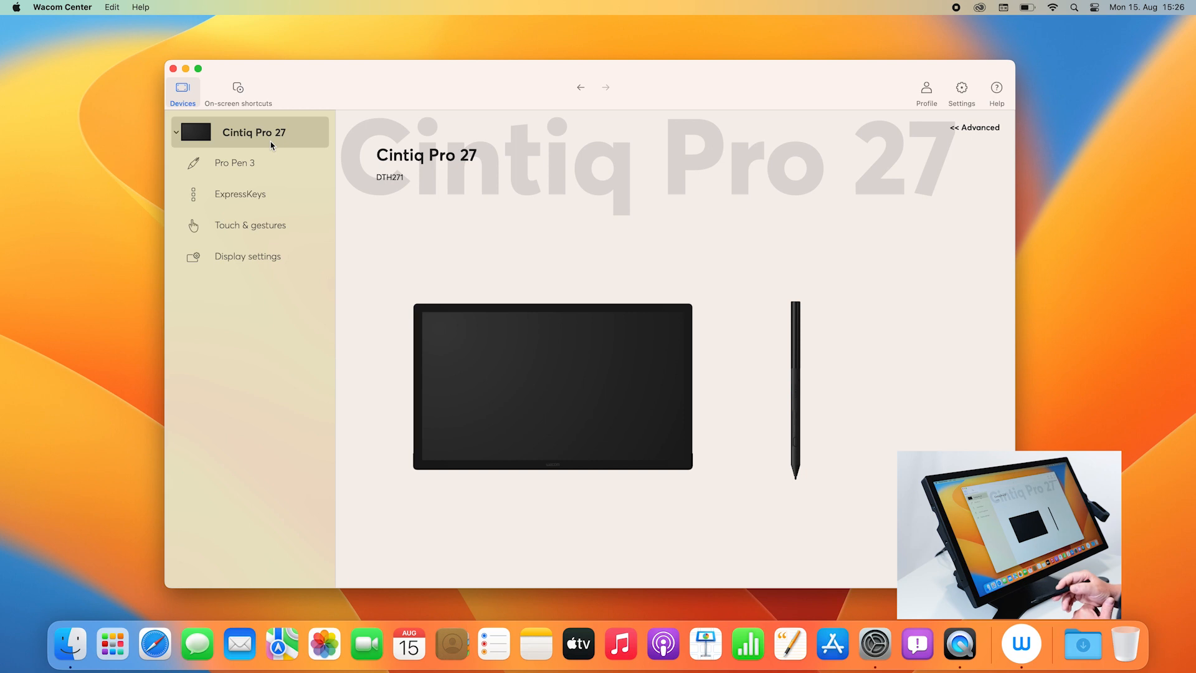
pyautogui.moveTo(281, 162)
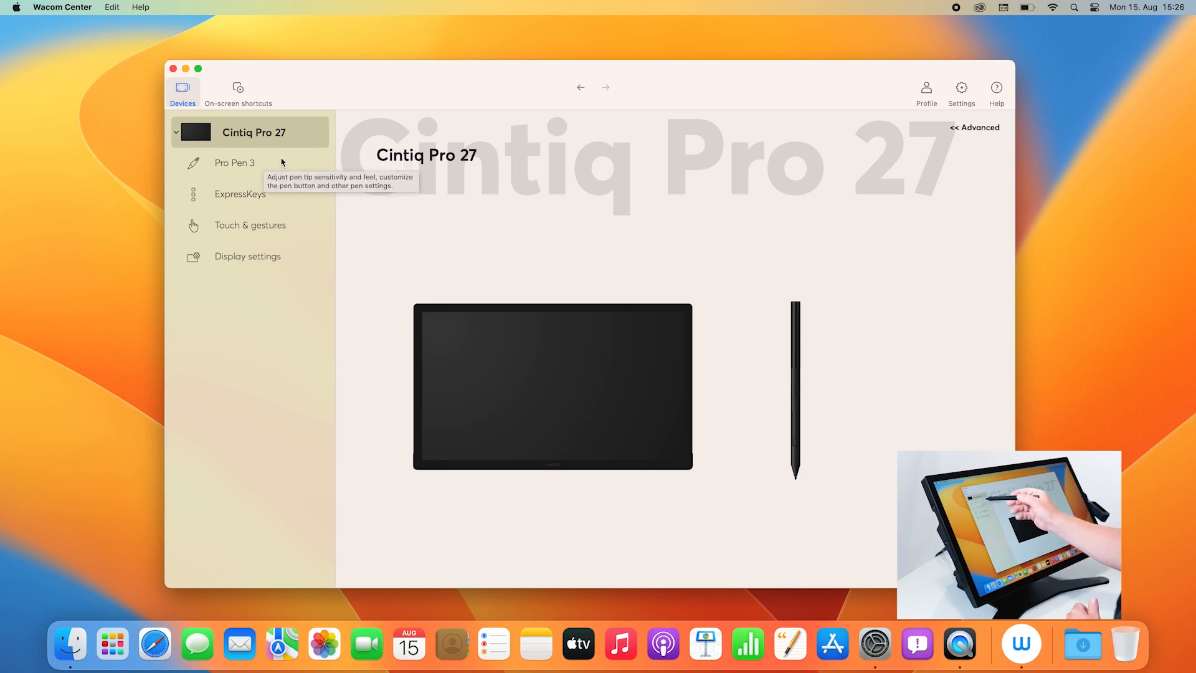
pyautogui.moveTo(247, 173)
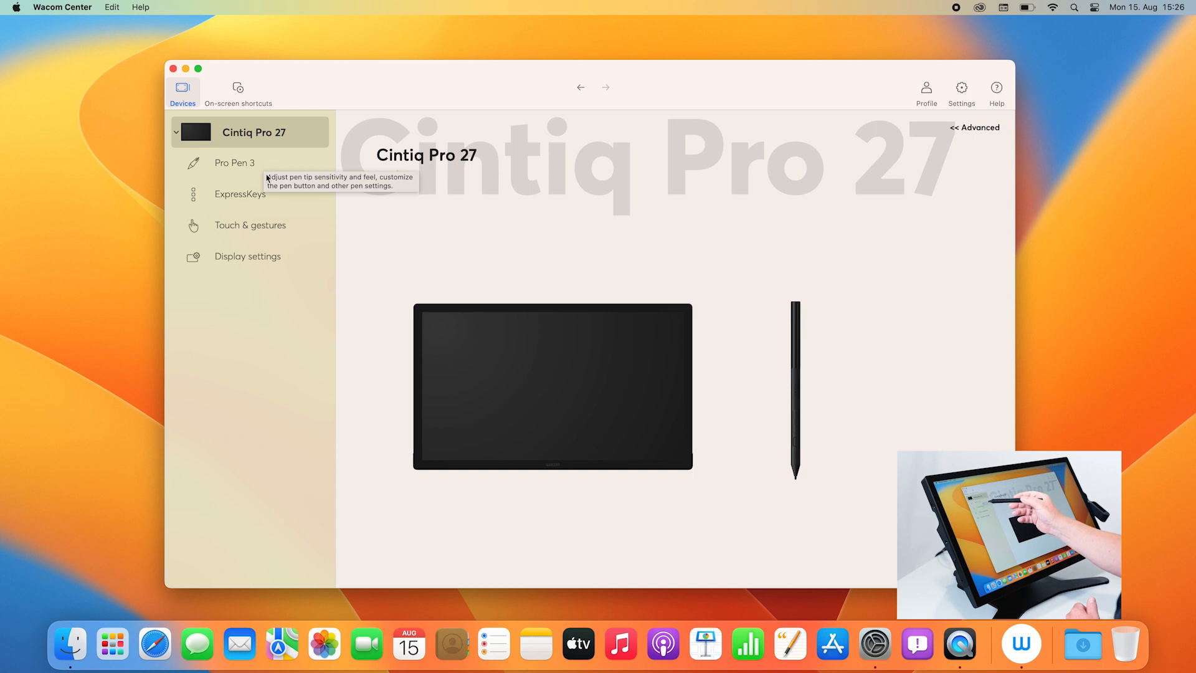
pyautogui.moveTo(298, 239)
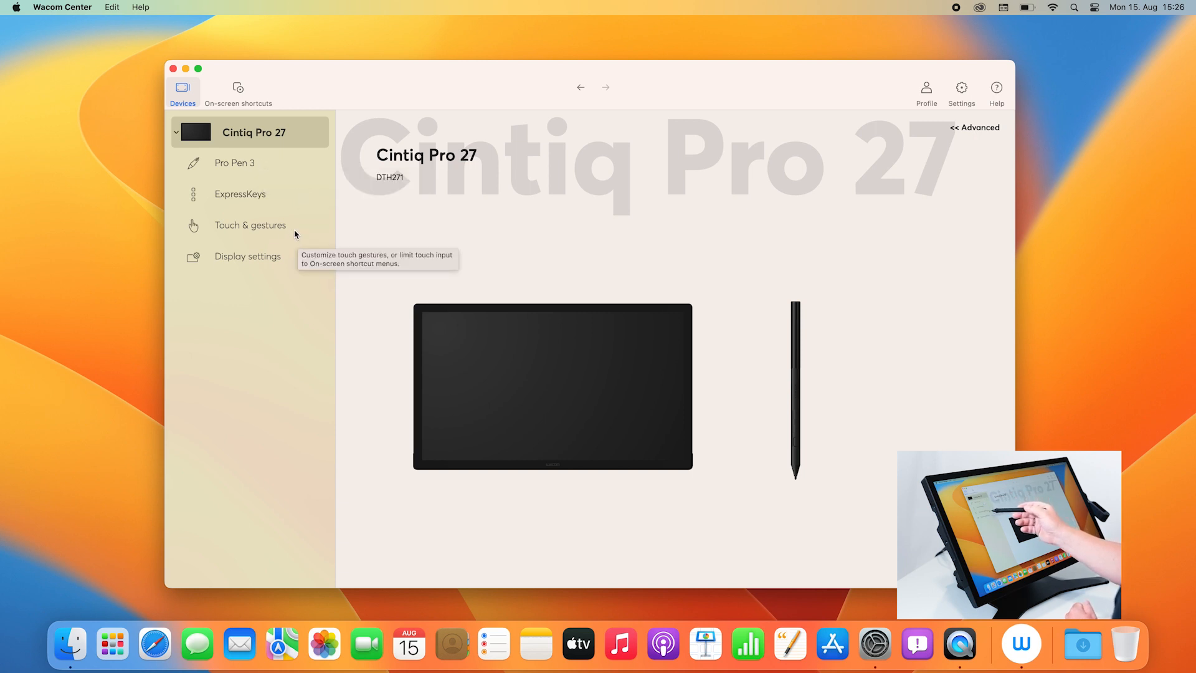
pyautogui.moveTo(276, 254)
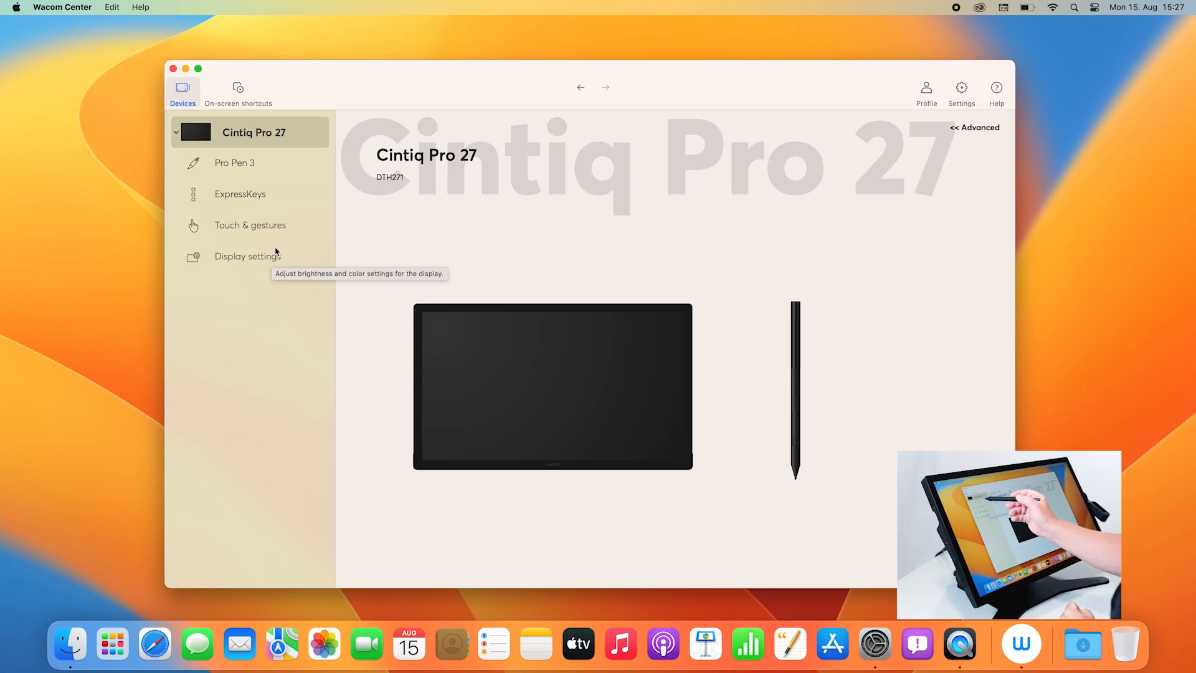
pyautogui.moveTo(251, 174)
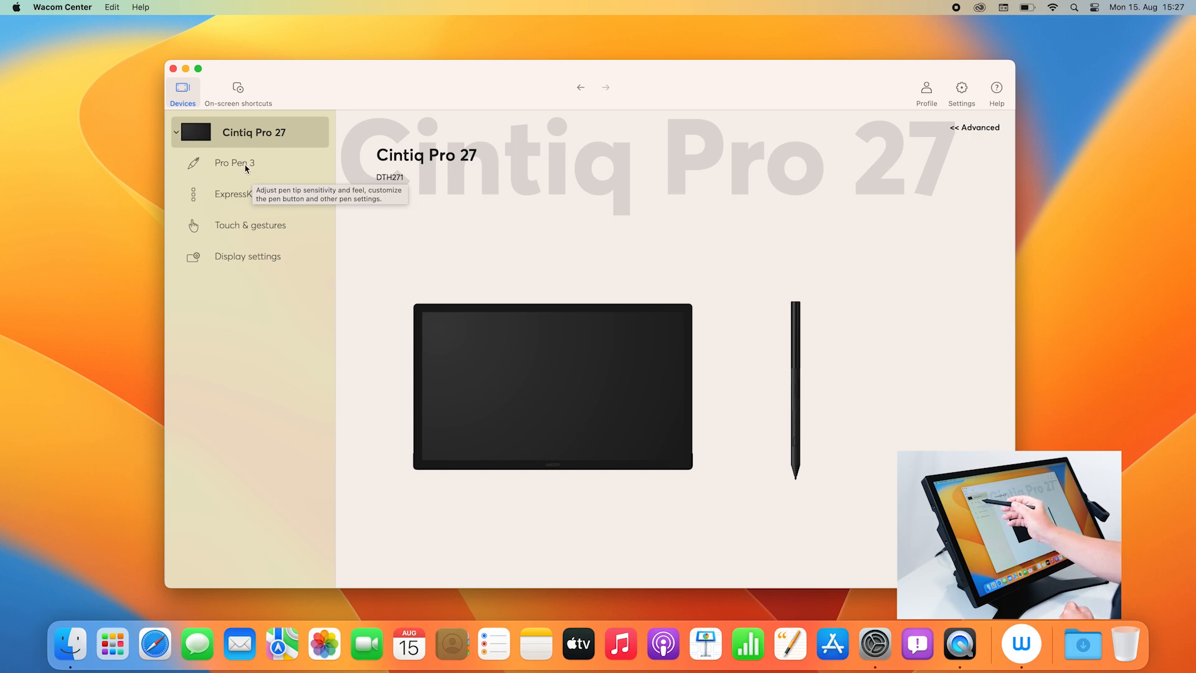
# View Pro Pen 3 button assignments, test area and tip sensitivity
pyautogui.click(234, 162)
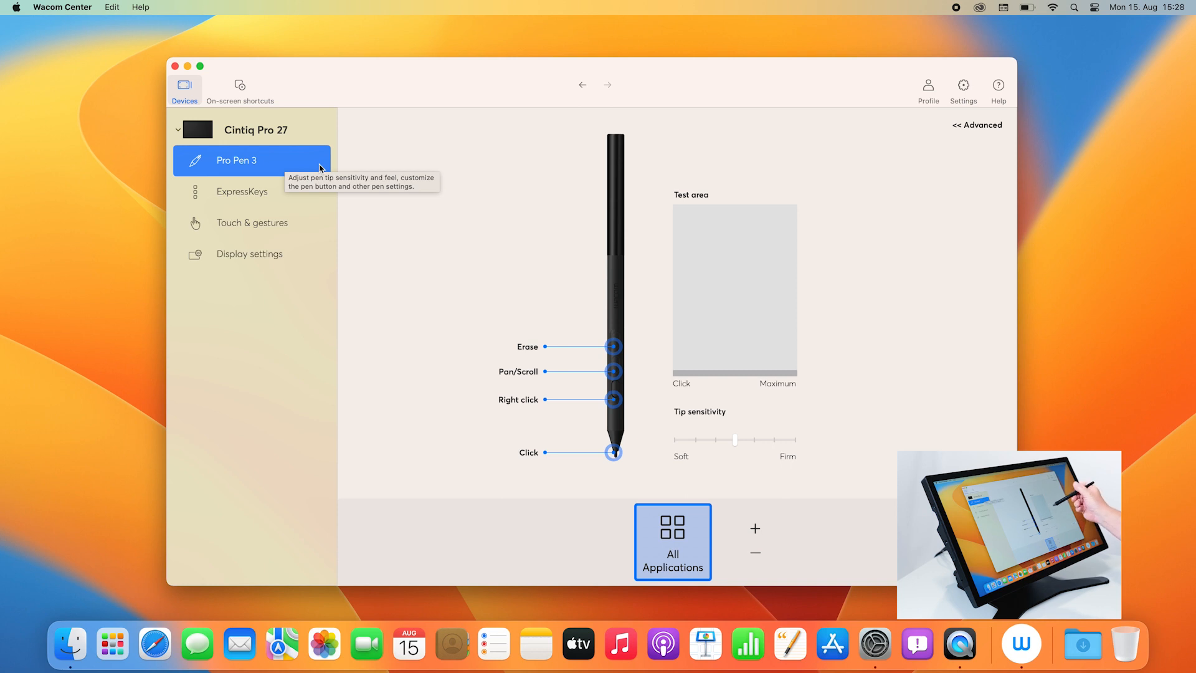
pyautogui.moveTo(713, 384)
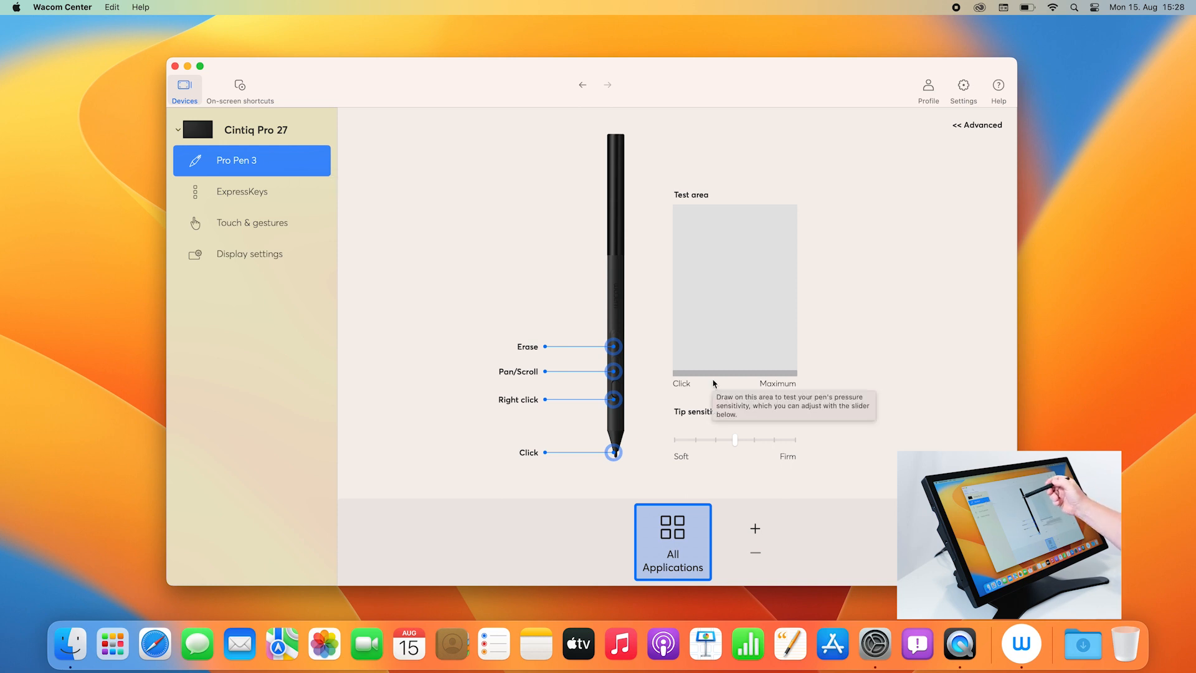
pyautogui.moveTo(730, 432)
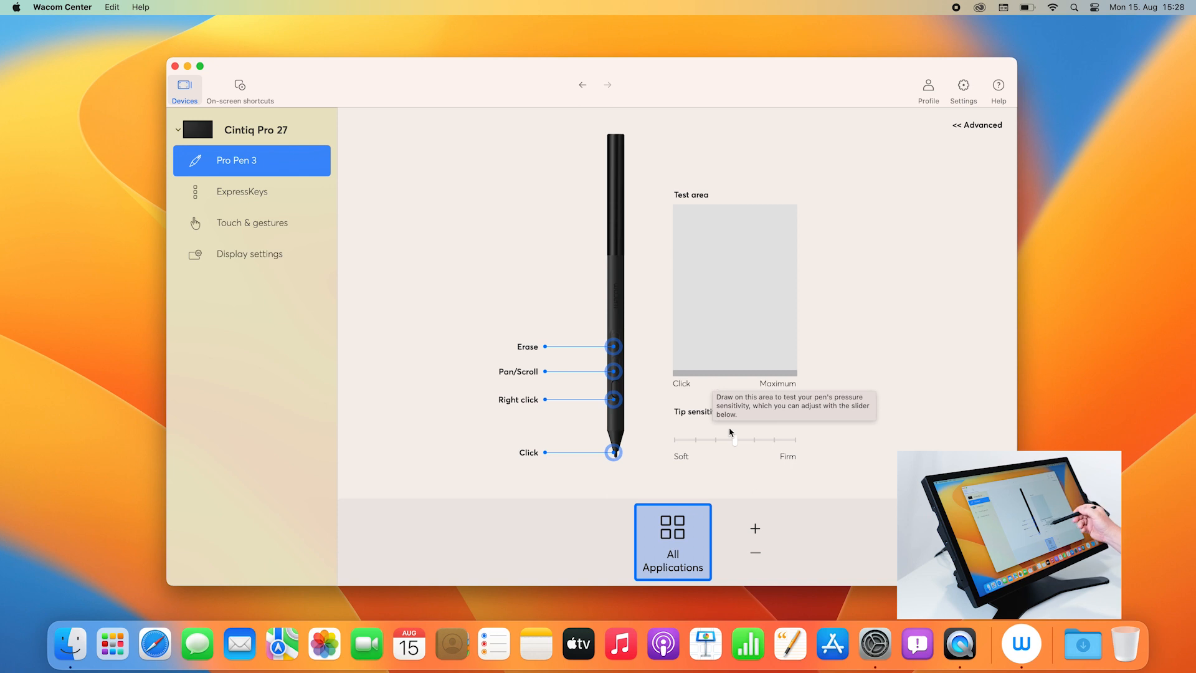
pyautogui.moveTo(747, 428)
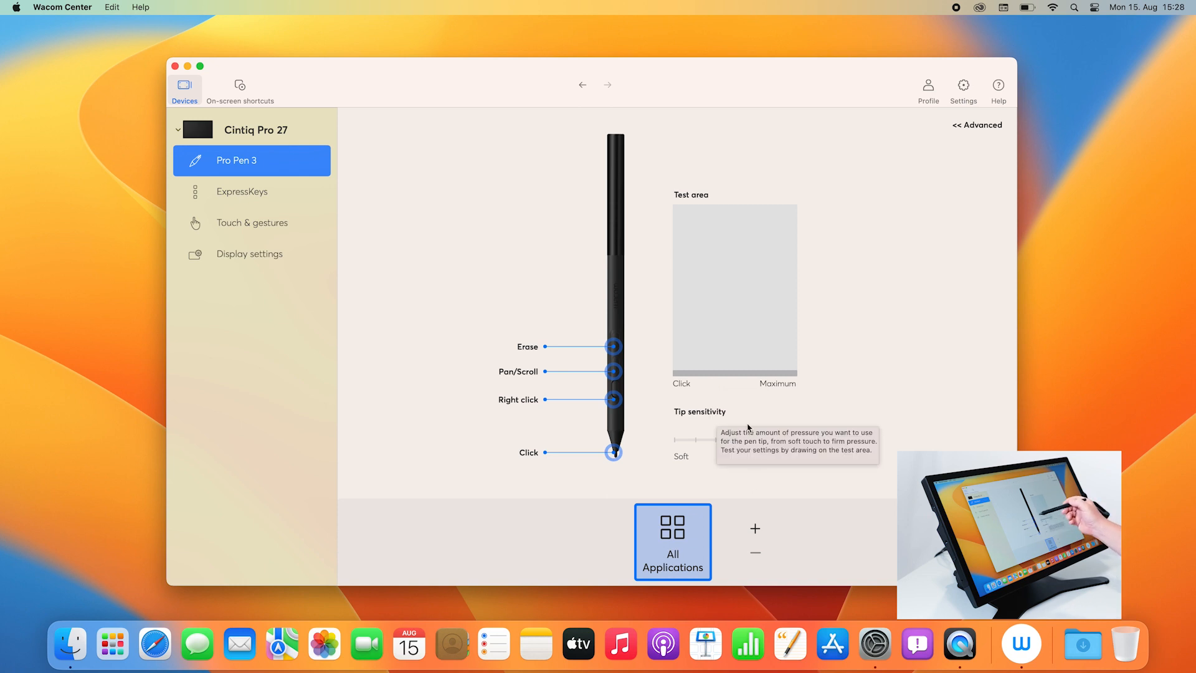
pyautogui.moveTo(627, 466)
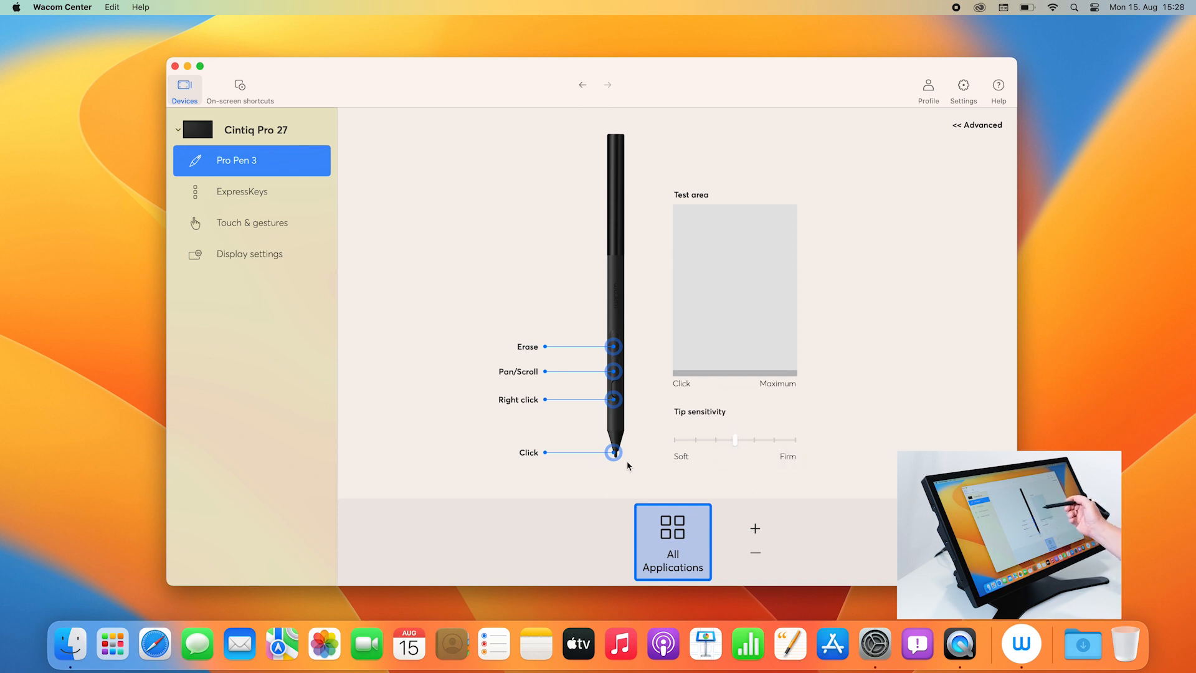
# View the ExpressKeys mappings: radial menu, modifiers, display toggle, change settings
pyautogui.click(241, 191)
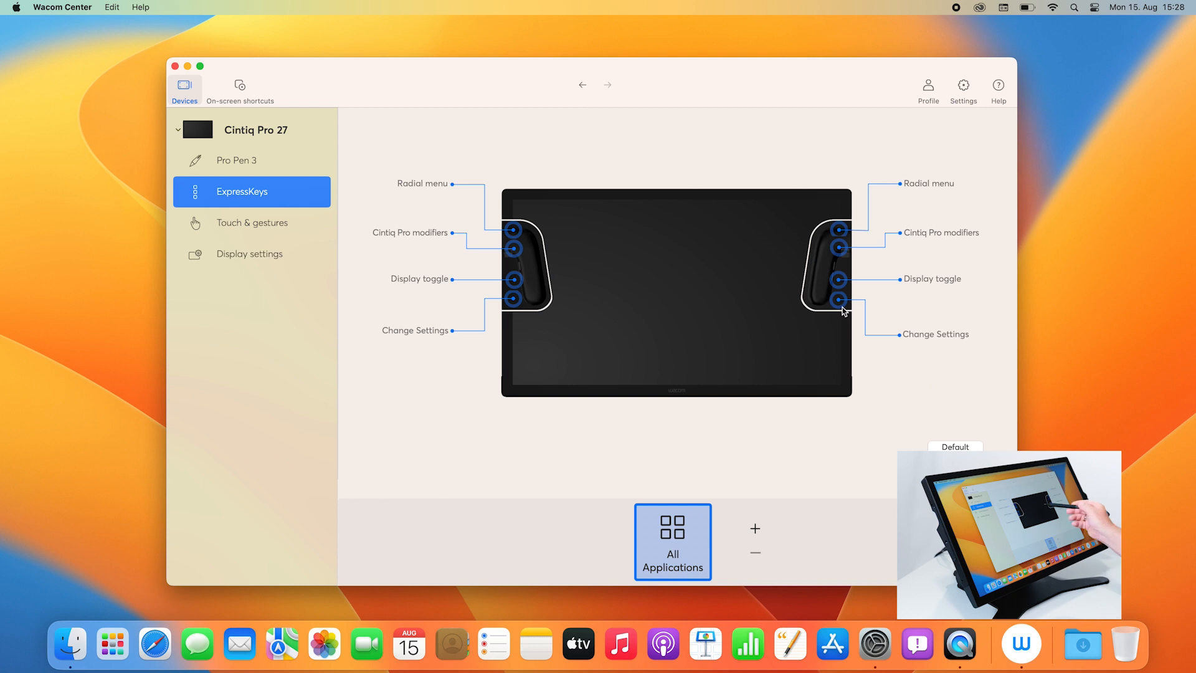
pyautogui.moveTo(431, 260)
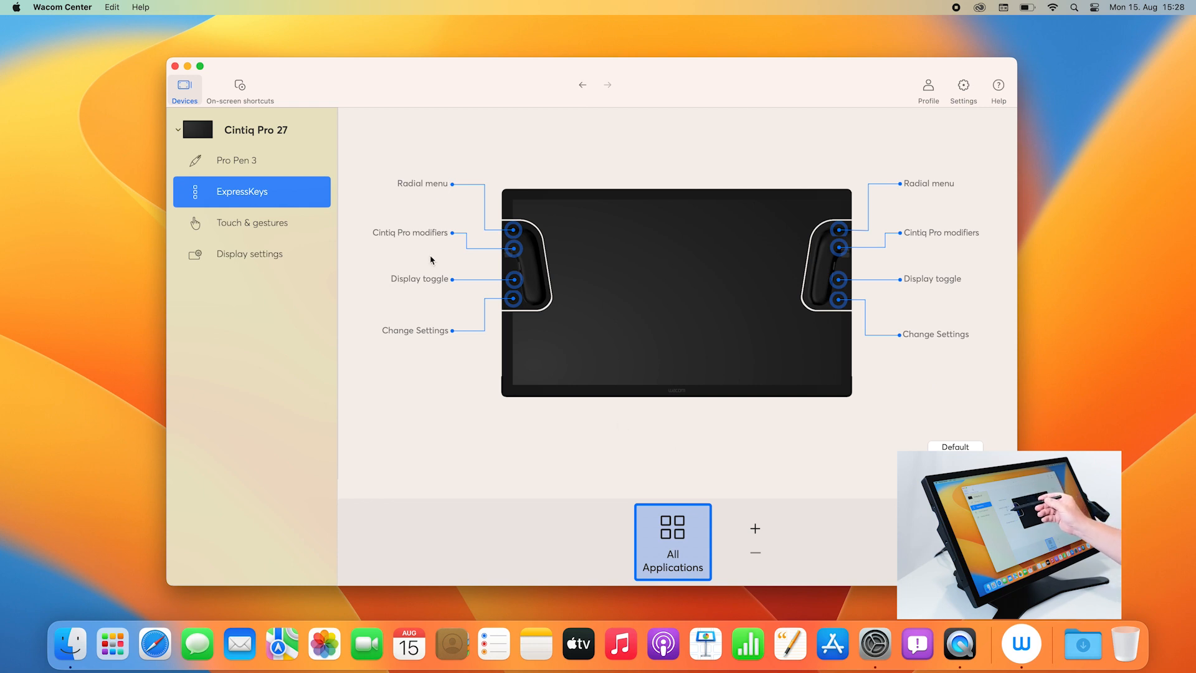
pyautogui.moveTo(939, 397)
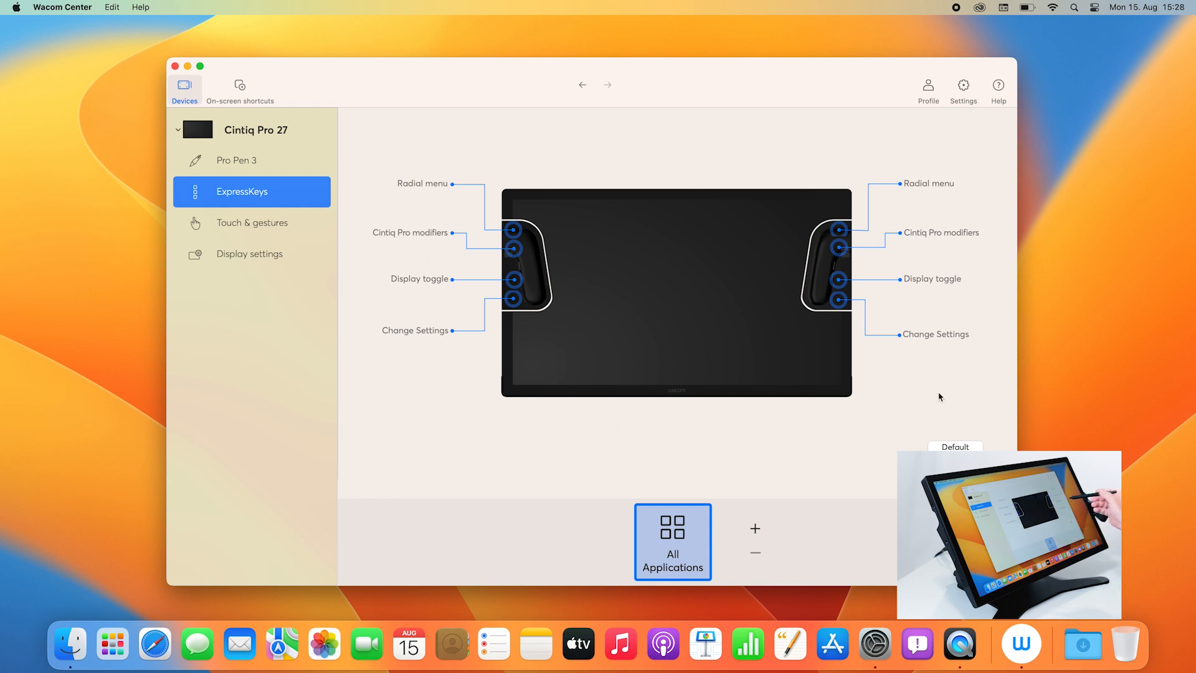
# Visit Touch & gestures, then view the three-step display settings explanation
pyautogui.click(252, 221)
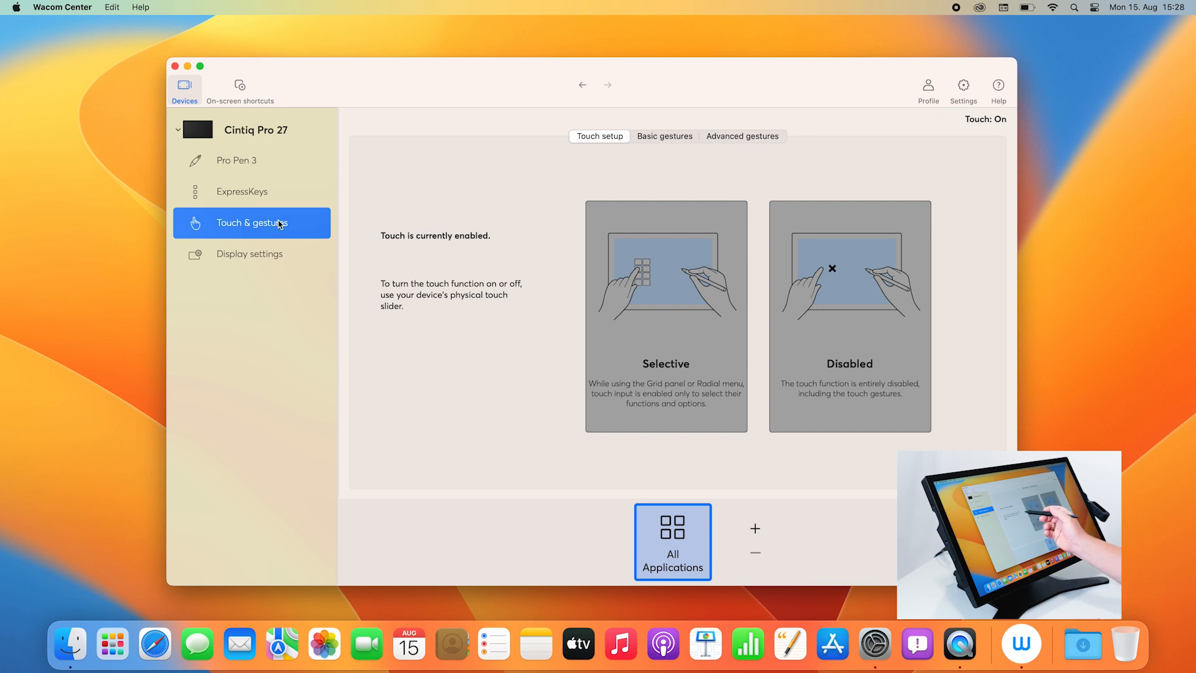
pyautogui.click(250, 253)
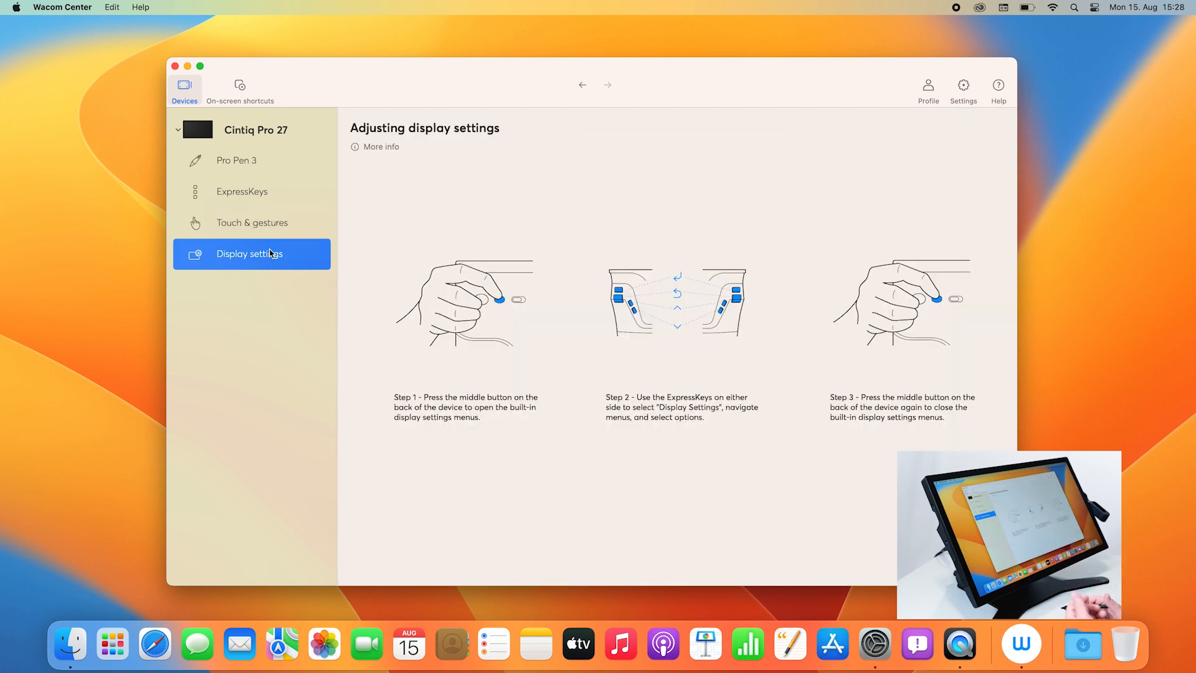